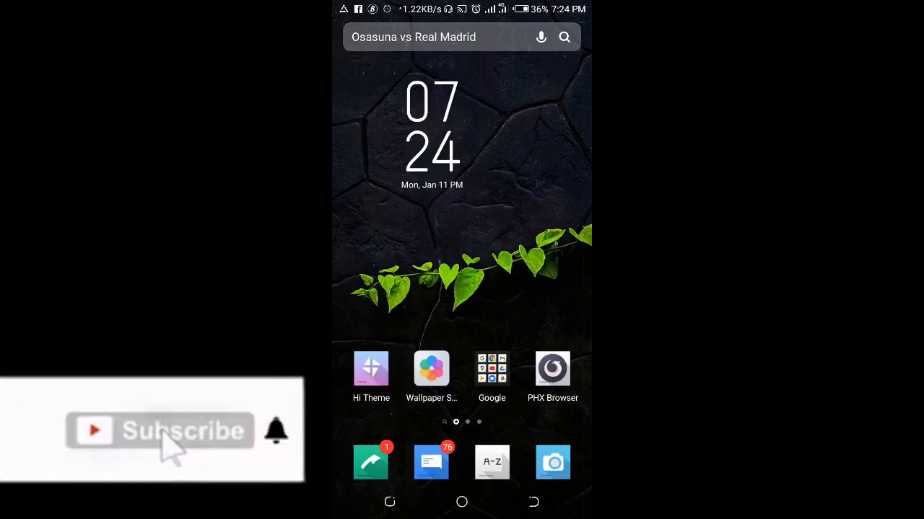
mouse_move(277, 435)
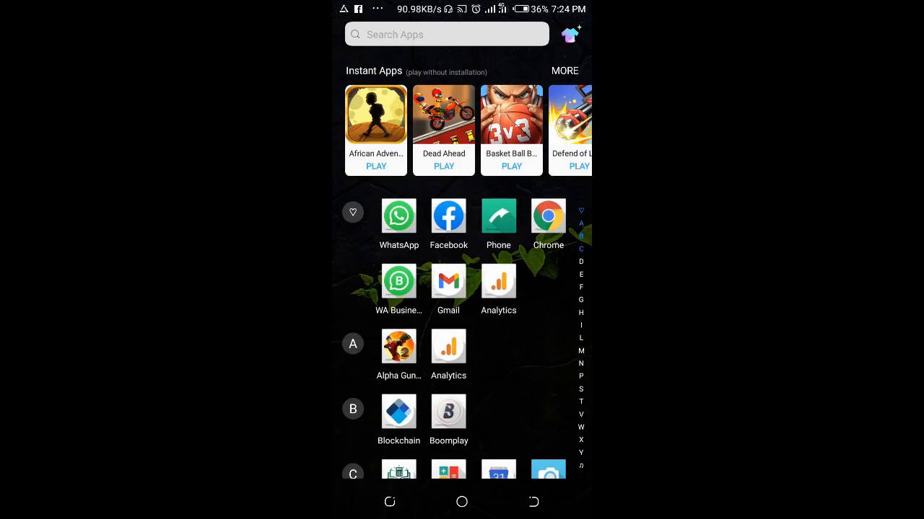
- Launch Signal from the app drawer so the chat list appears
scroll(down, 3)
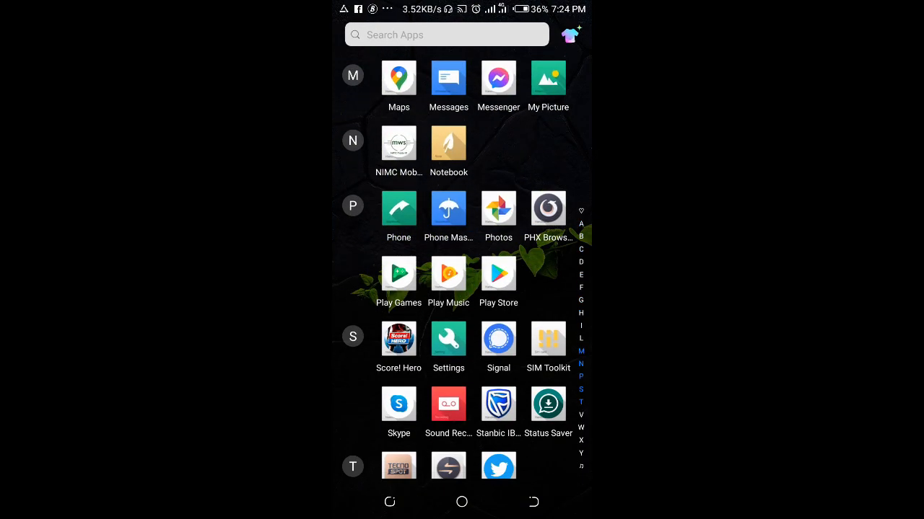
click(498, 339)
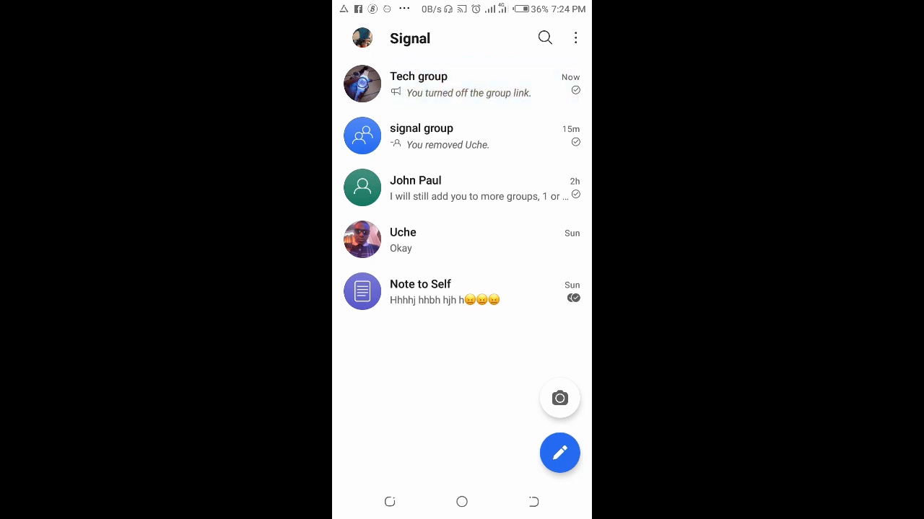
- Enter the Tech group conversation and reach its group link settings via Group settings
click(418, 82)
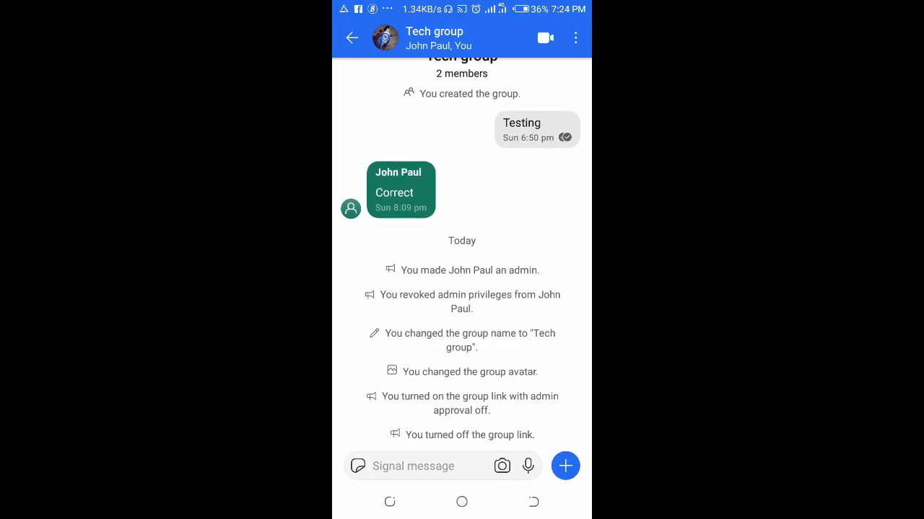
click(574, 37)
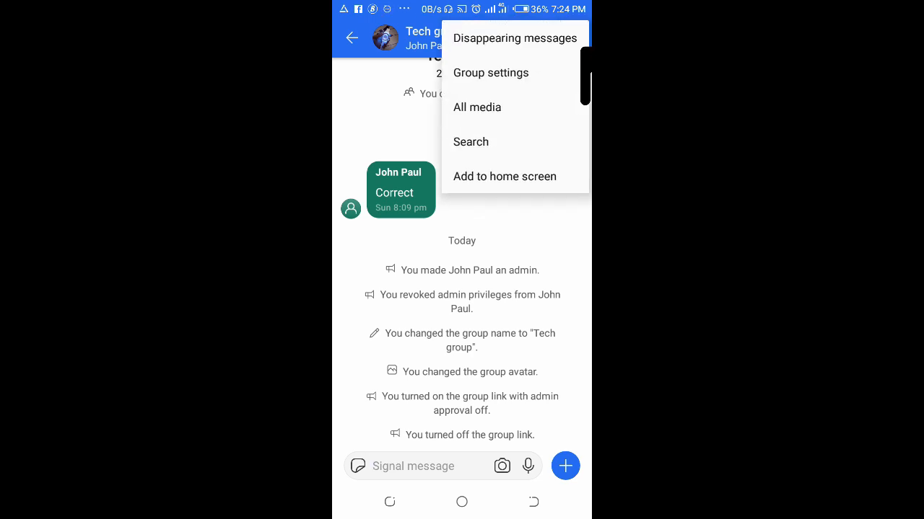
click(490, 73)
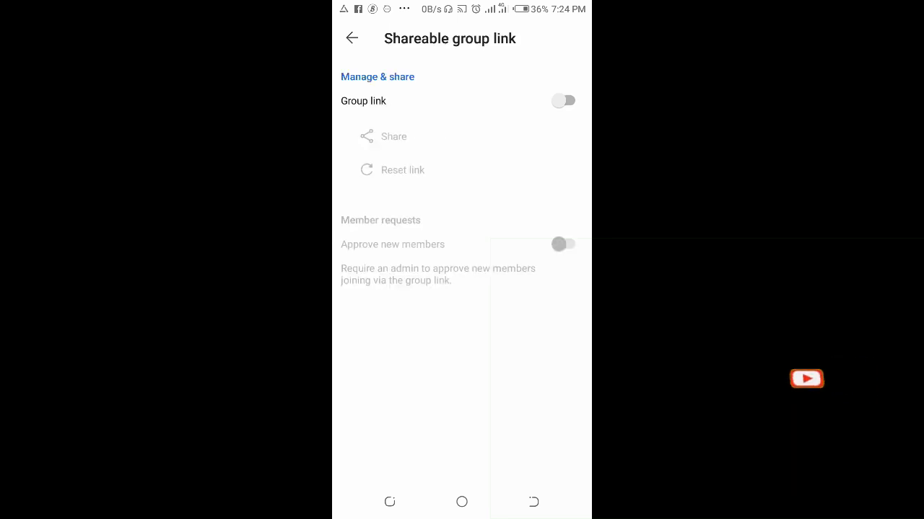
mouse_move(566, 108)
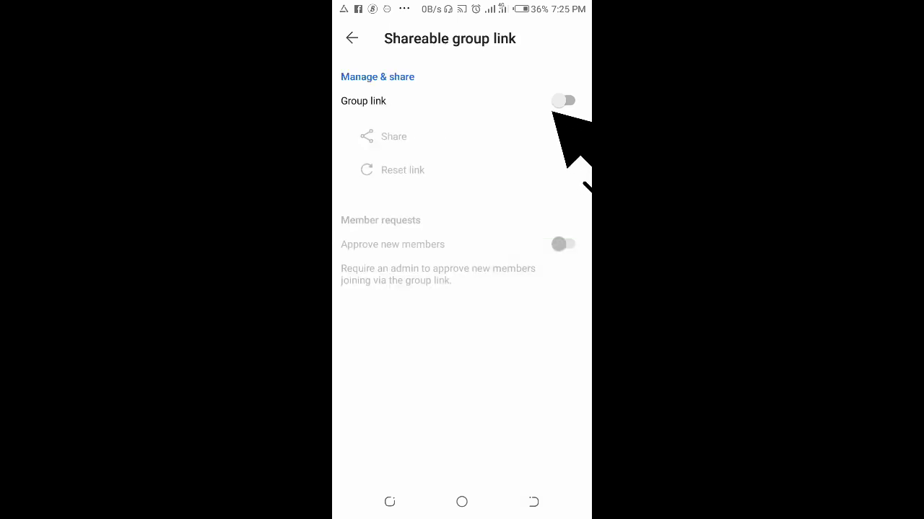
- Switch on the Tech group's shareable link so an invite link is generated
click(562, 101)
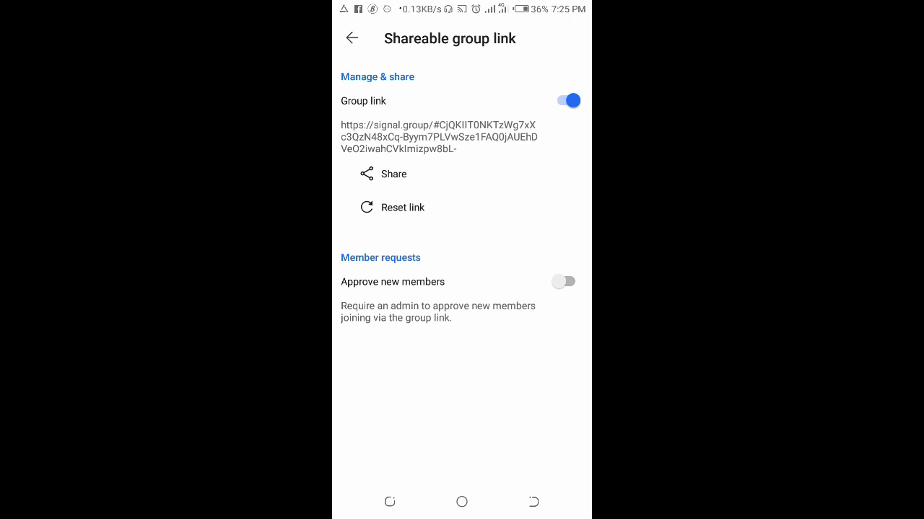
- Copy the group link via Share, then return to the Tech group conversation
click(394, 173)
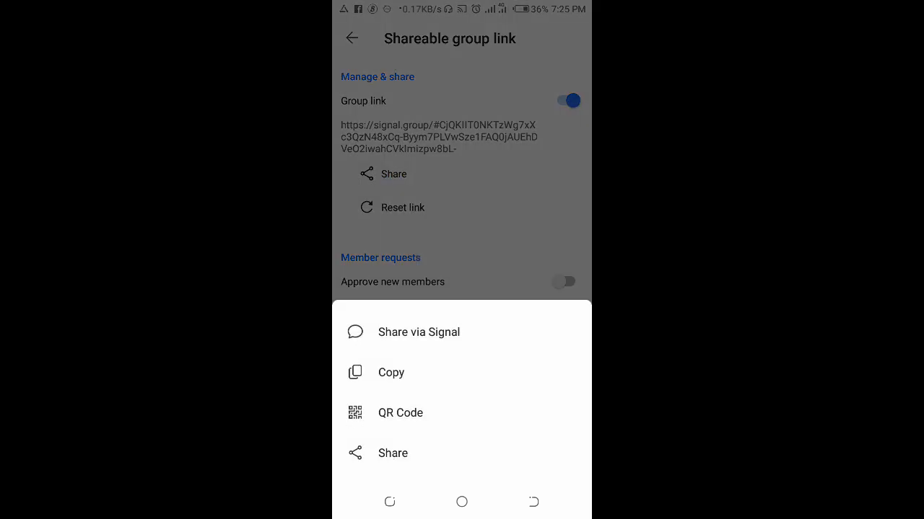
click(391, 373)
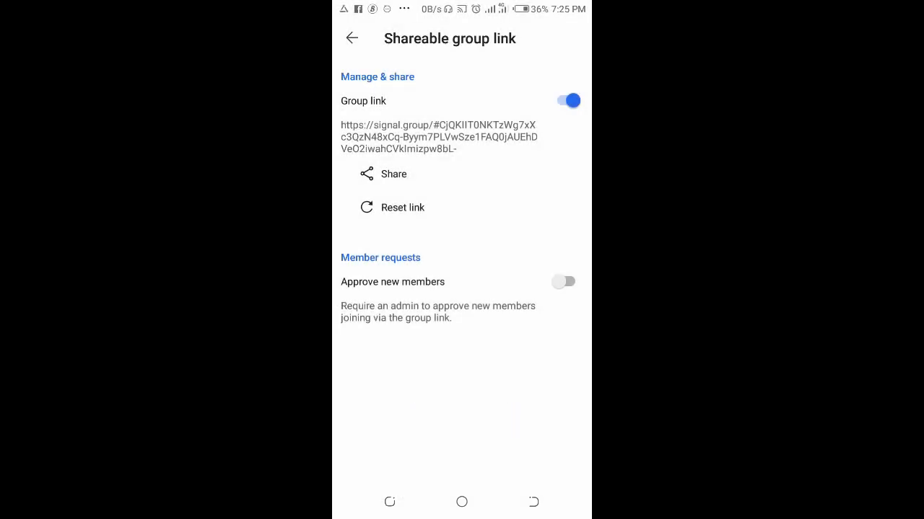
click(352, 37)
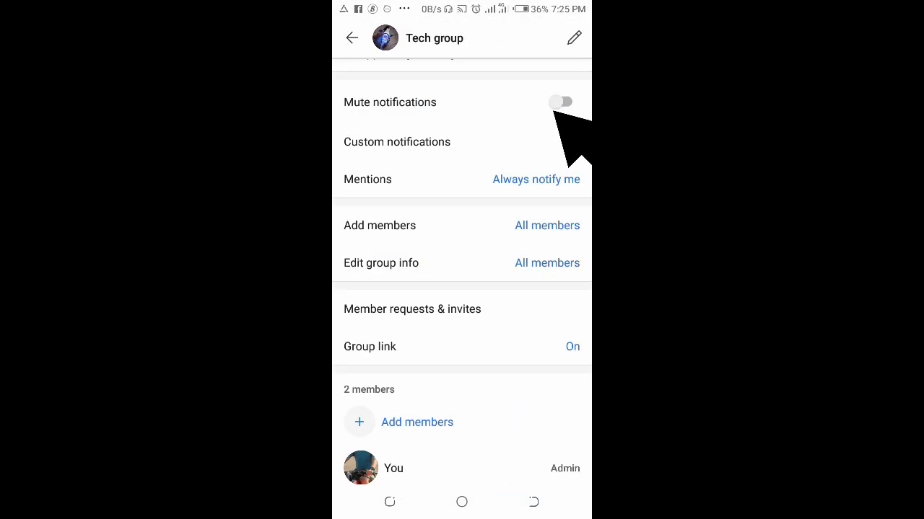
click(352, 38)
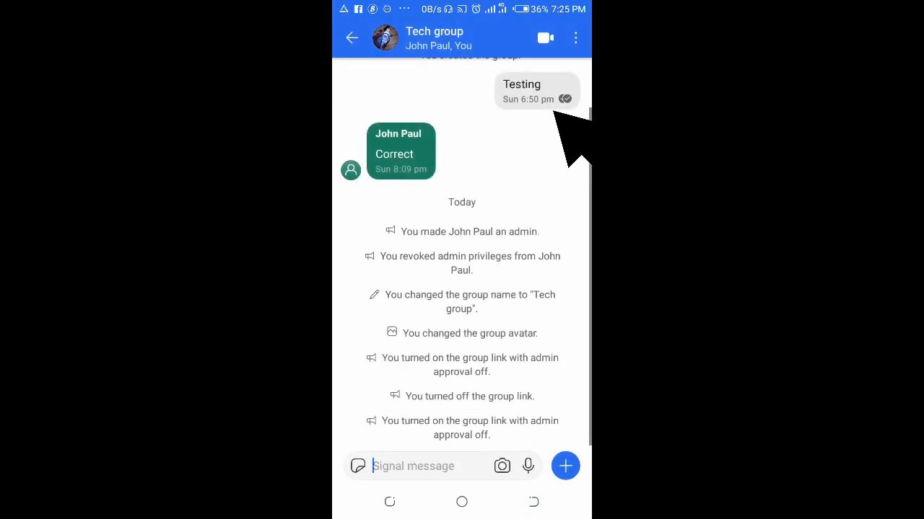
- Go back to the chat list and enter the Note to Self conversation
click(352, 38)
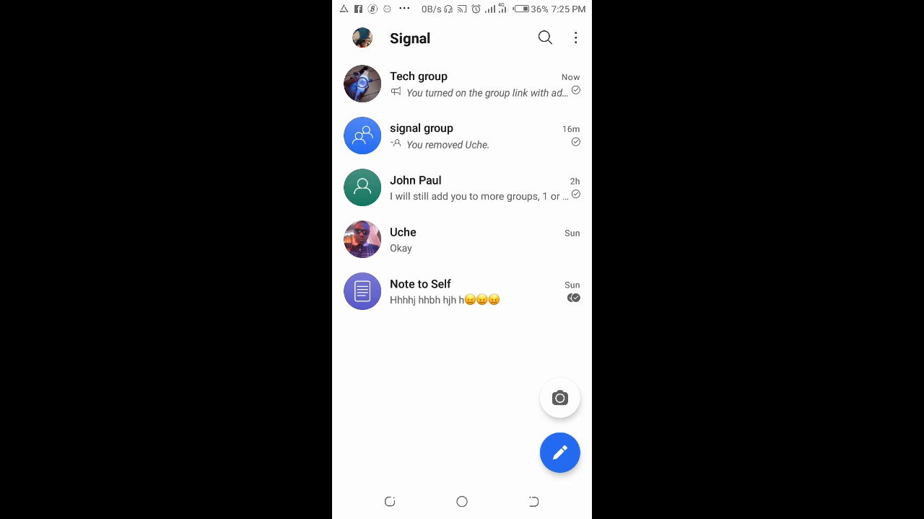
click(420, 291)
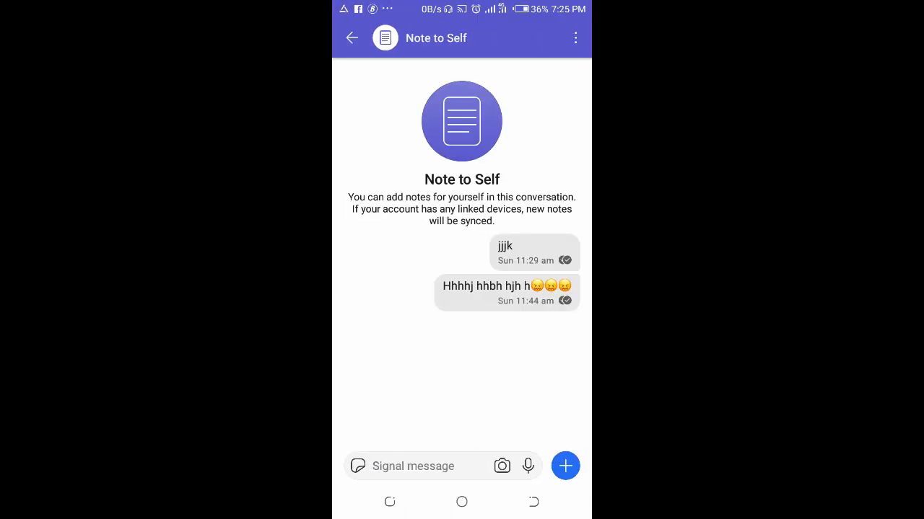
- Paste the signal.group invite link into the message field and send it as a note
text(https://signal.group/#CjQKIIT0NKTzWg7xXc3QzN48xCq-Byym7PLVwSze1FAQ0jAUEhDVeO2iwahCVkImizpw8bL-)
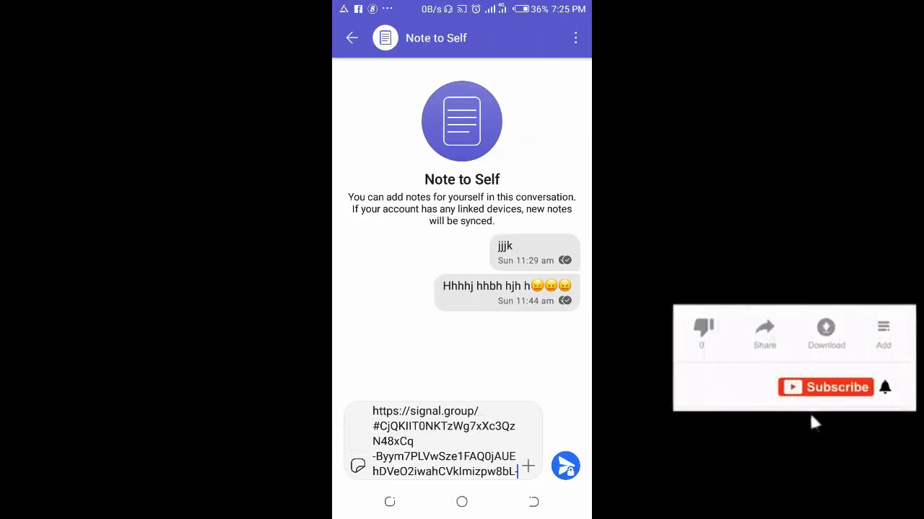
click(566, 466)
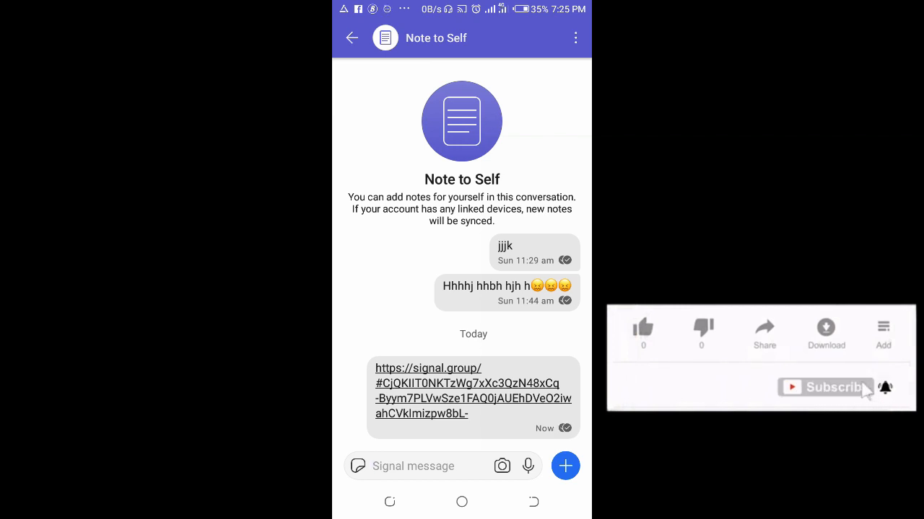
mouse_move(696, 346)
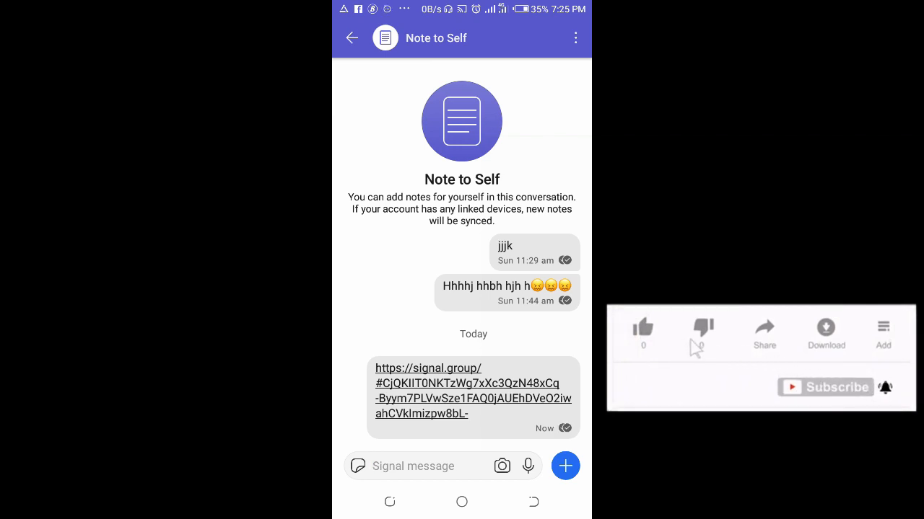
click(641, 329)
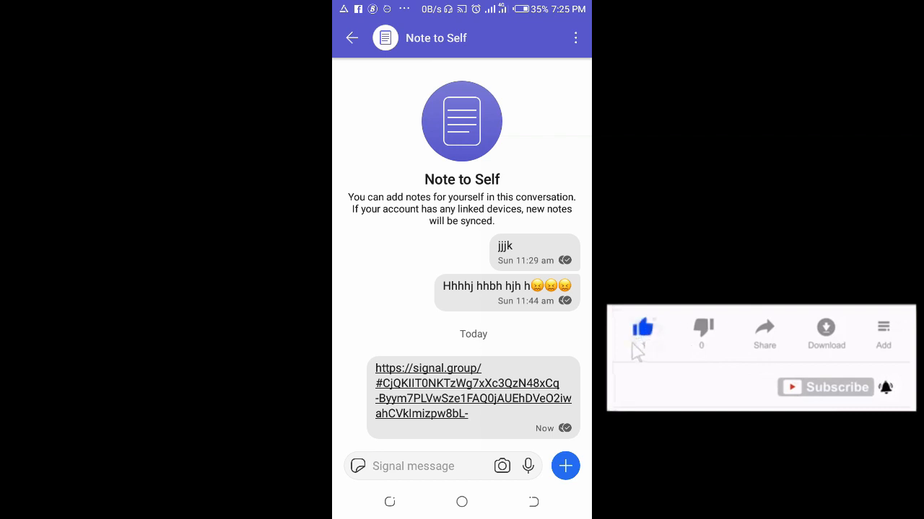
click(640, 326)
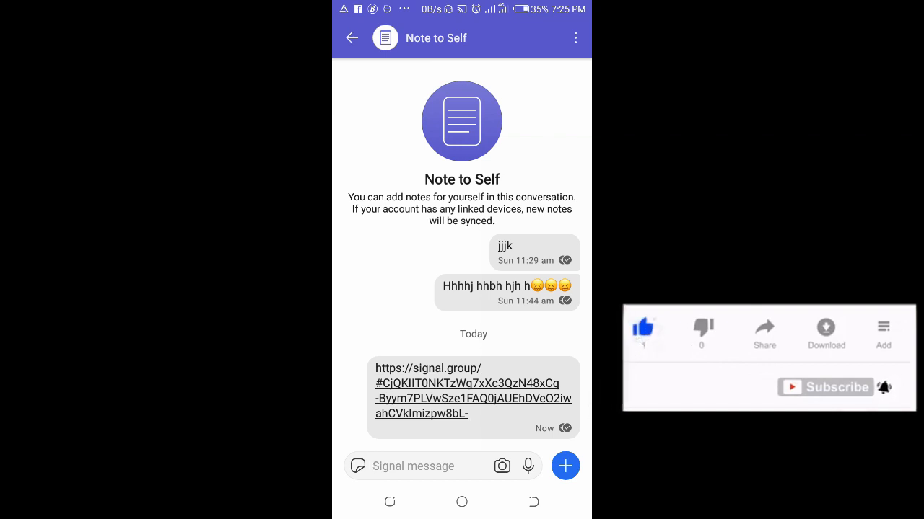